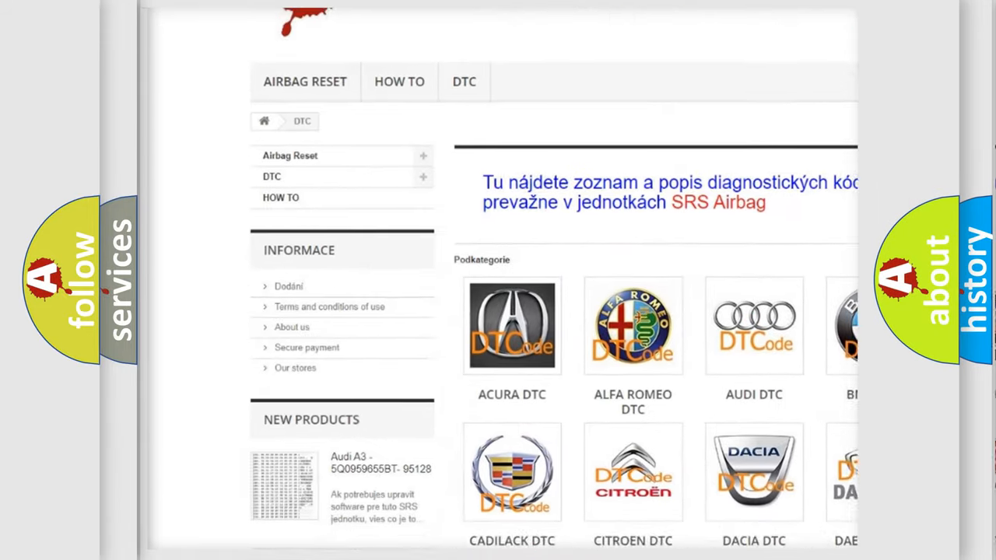
Scroll the DTC page down to the Hummer through Infiniti manufacturer tiles
{"action": "scroll", "scroll_direction": "down", "scroll_amount": 3}
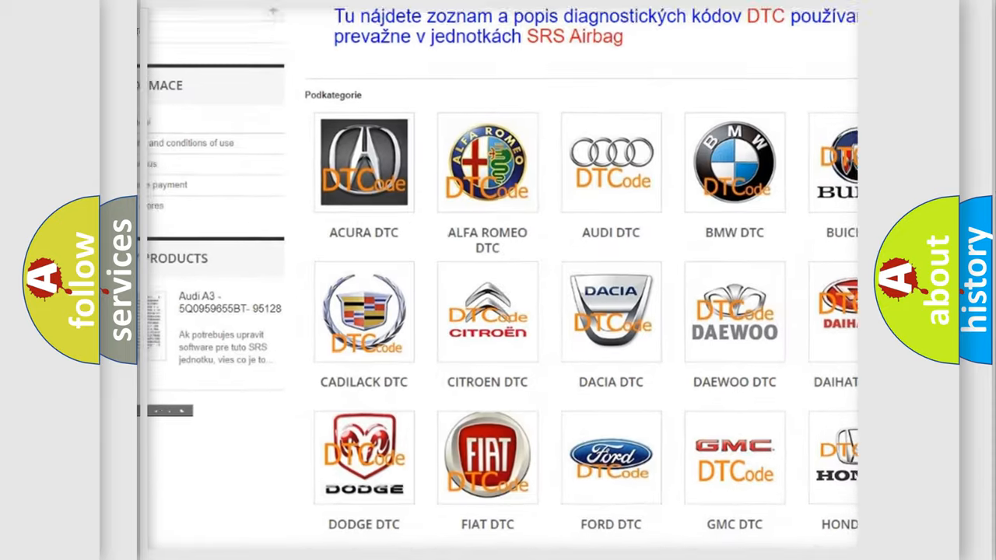
{"action": "scroll", "scroll_direction": "down", "scroll_amount": 3}
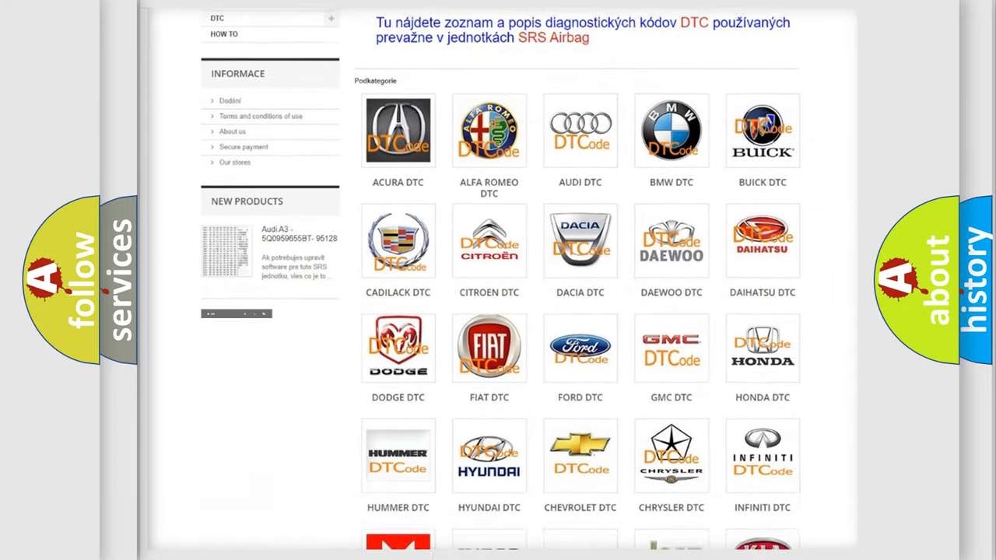
{"action": "scroll", "scroll_direction": "down", "scroll_amount": 3}
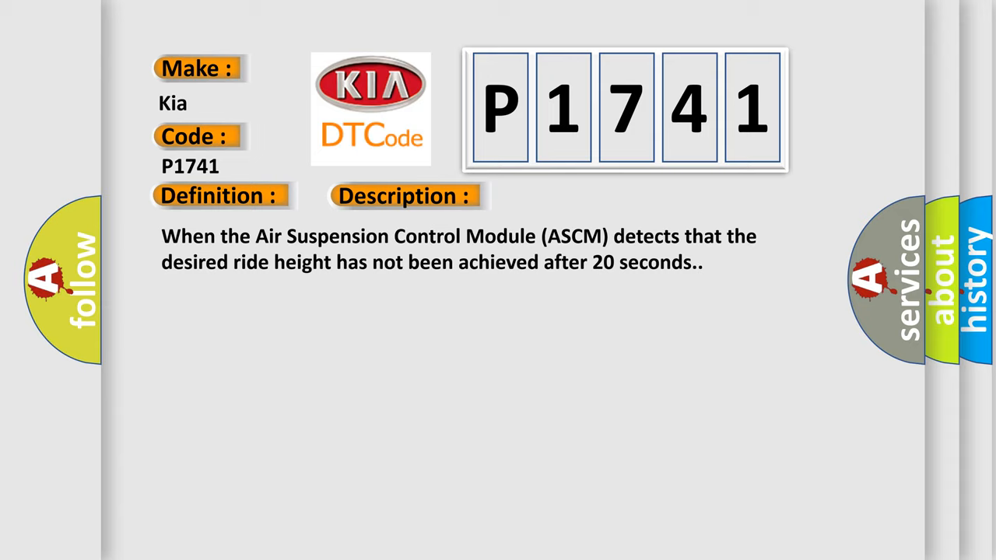
Advance from the P1741 Description to the Cause section, listing fuse, air leak, restriction, low air mass, ASCM
{"action": "left_click", "coordinate": [570, 196]}
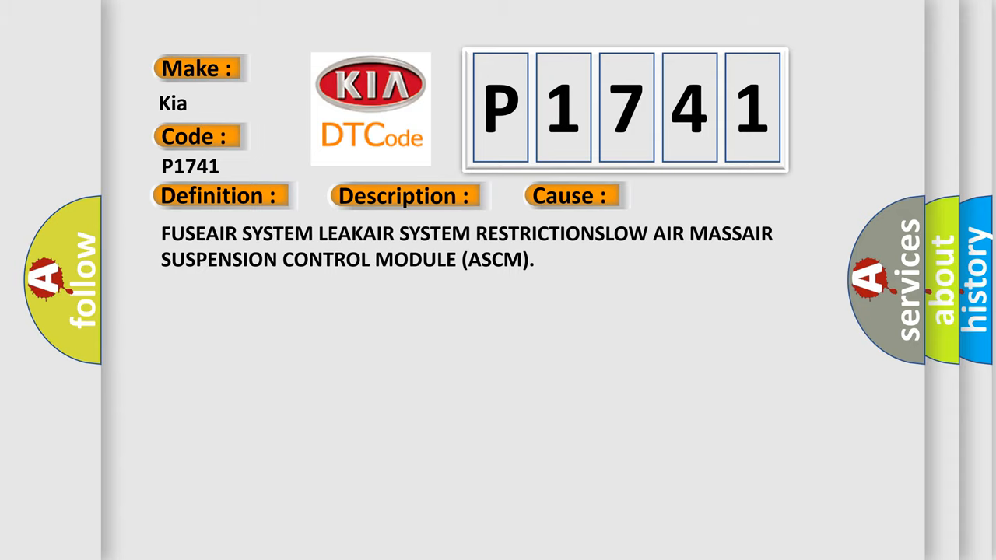